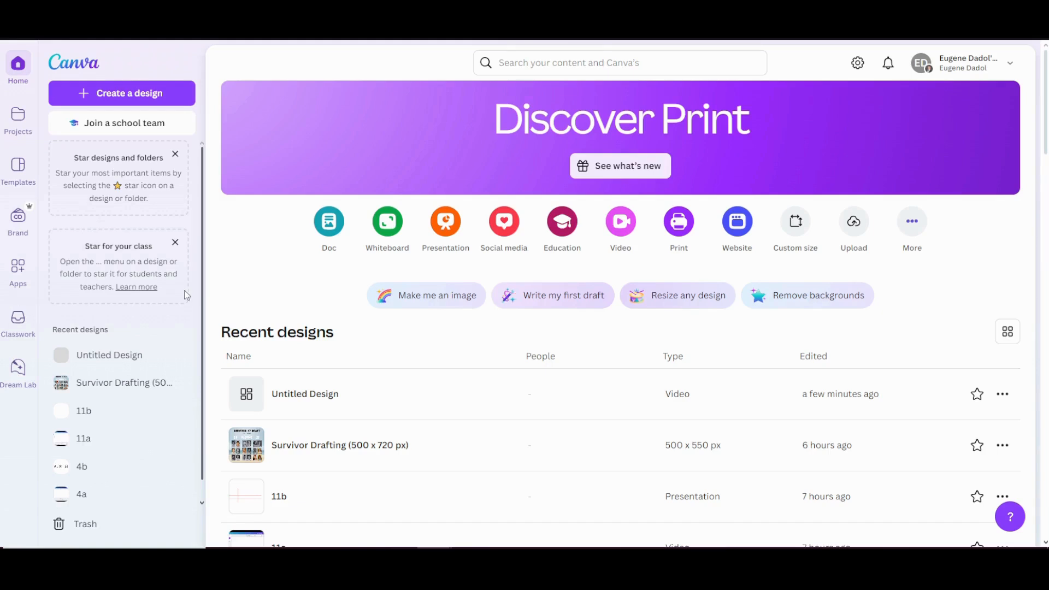
mouse_move(774, 247)
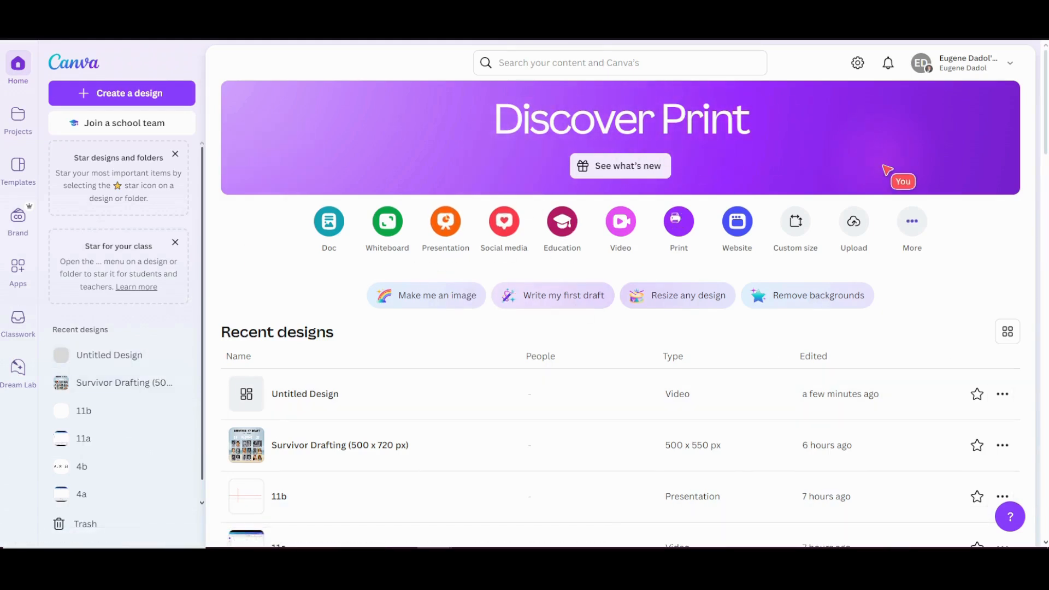
Step: Search Canva templates for 'checklist' and bring up the White paper to do list checklist template
click(619, 62)
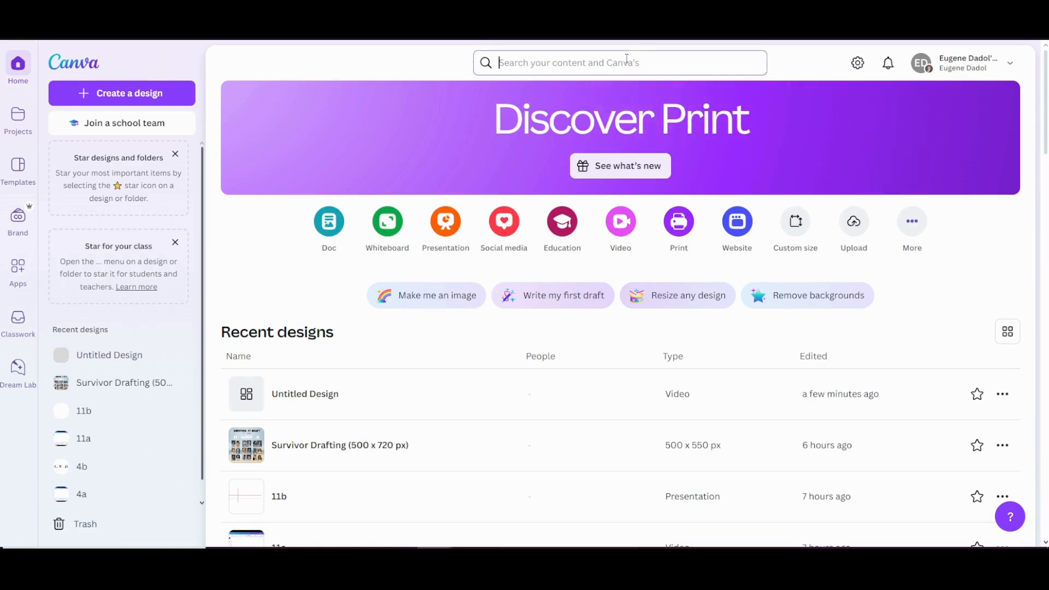
text(c)
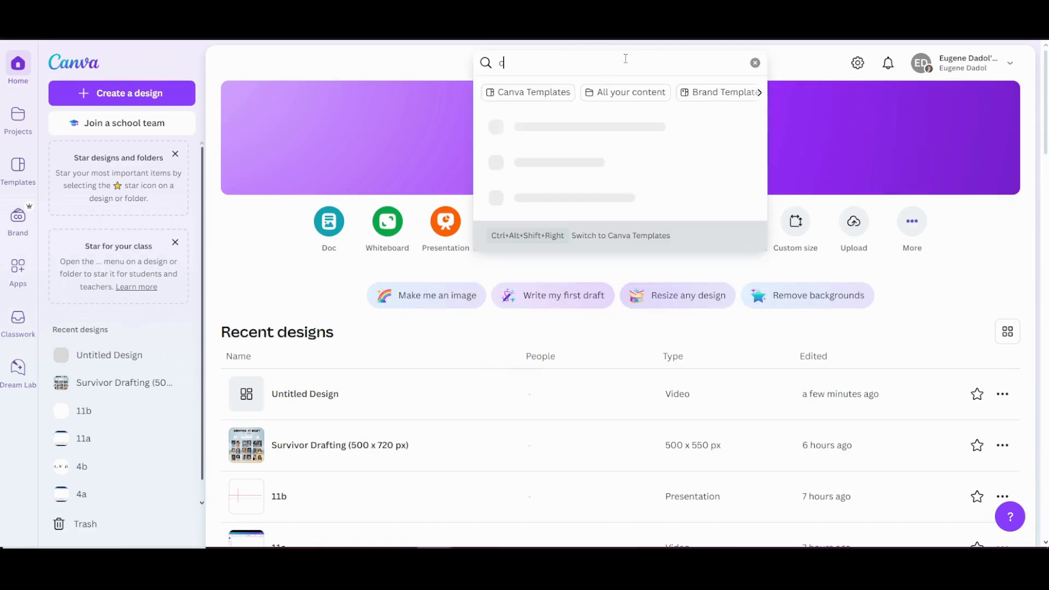
text(hecklist)
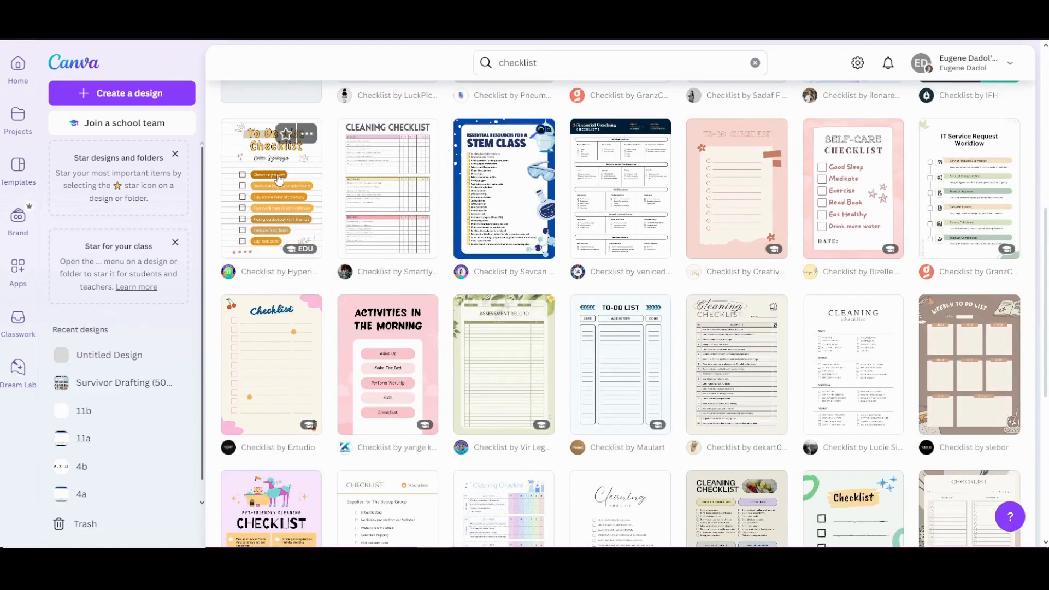
click(272, 186)
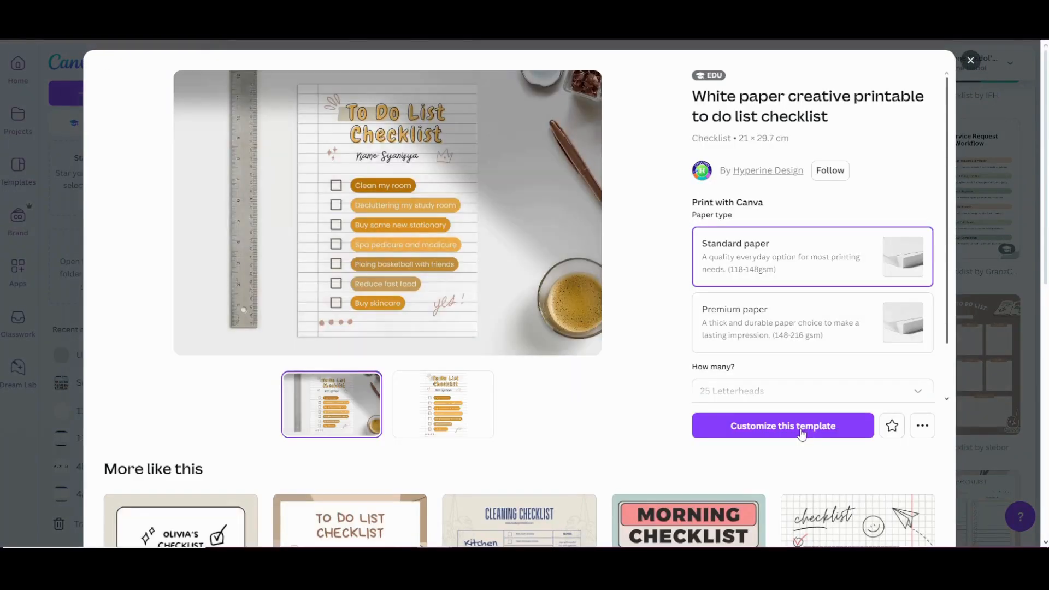
Step: Customize the template into an editable design, briefly viewing the heading's colour options without changes
click(782, 425)
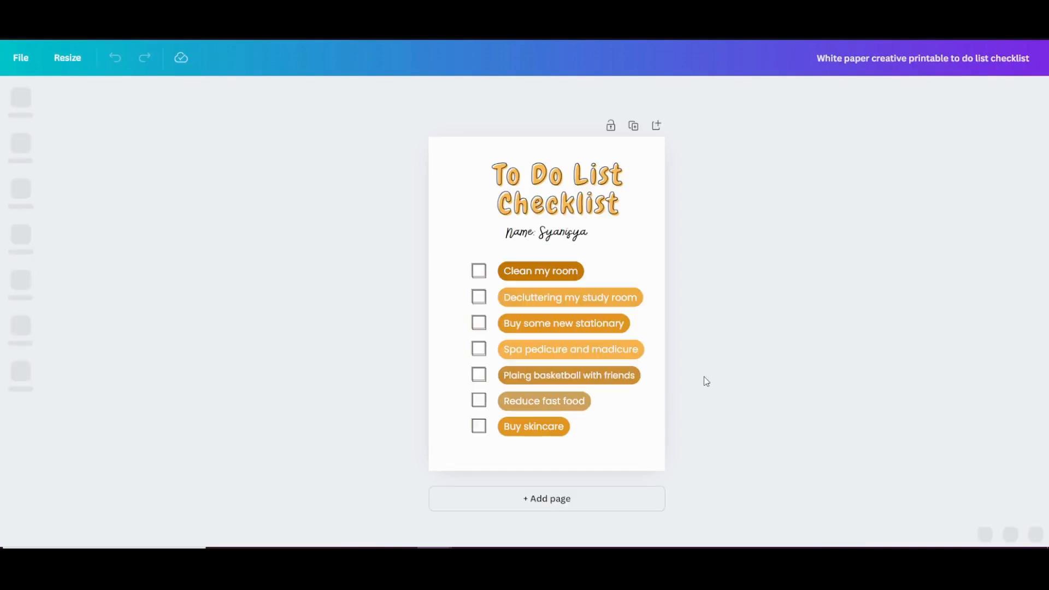
click(557, 188)
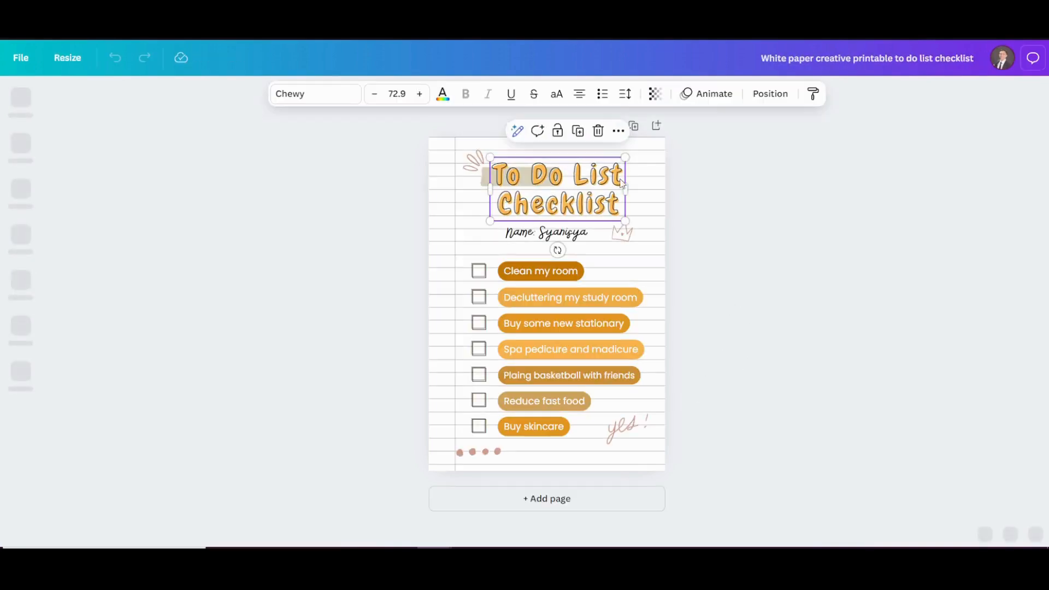
click(443, 94)
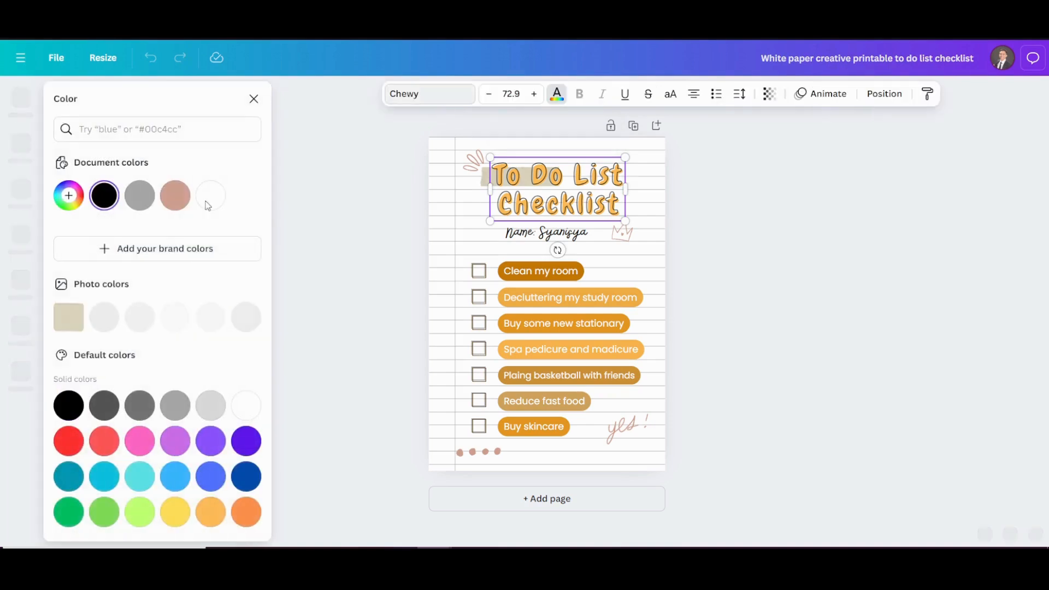
click(68, 437)
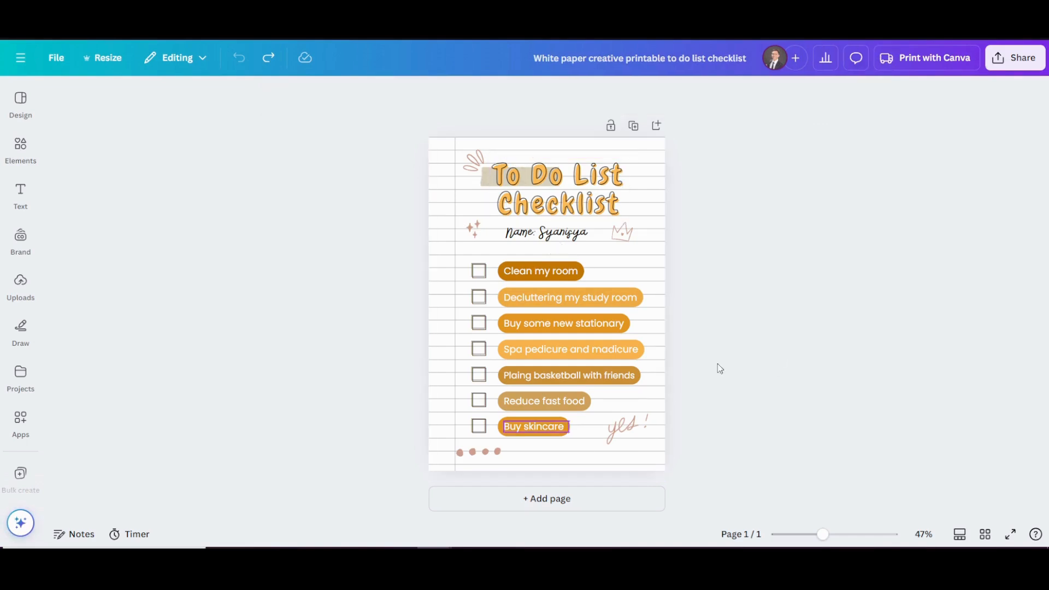
Step: Download the checklist design from Share as a PDF Standard file
click(1022, 57)
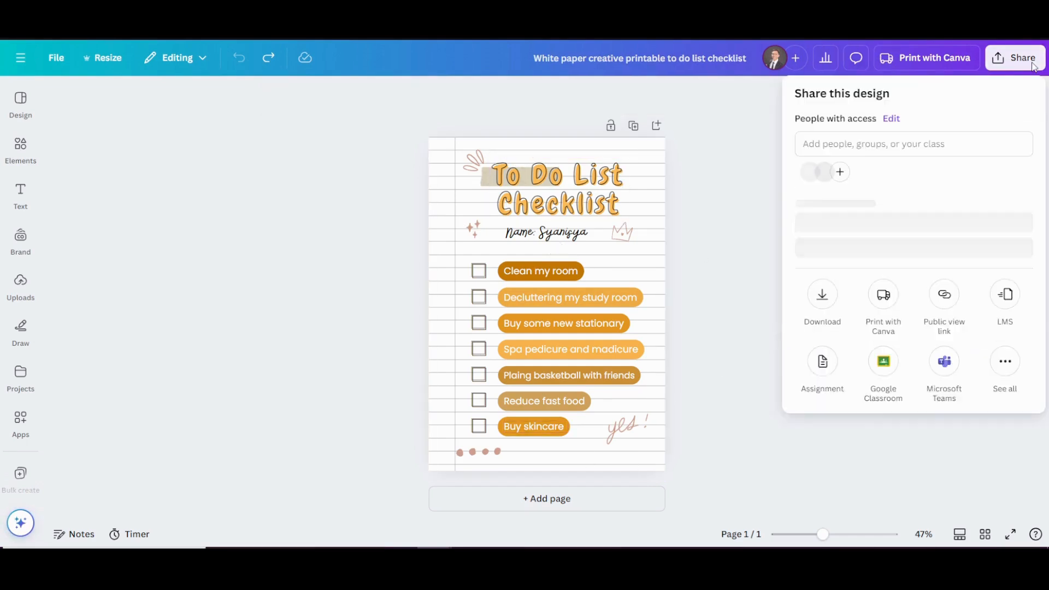
click(821, 294)
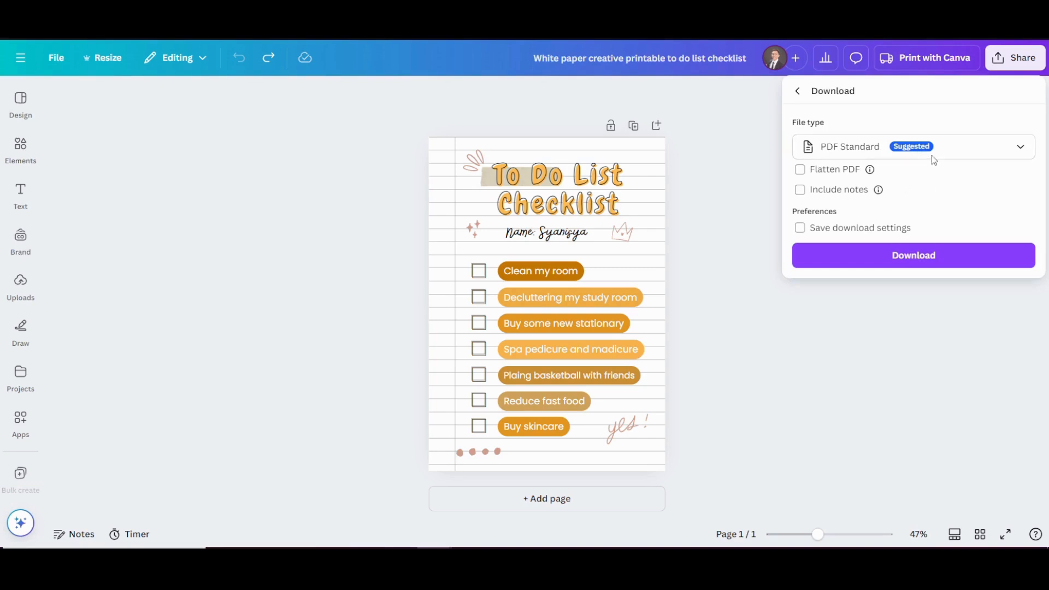
mouse_move(885, 260)
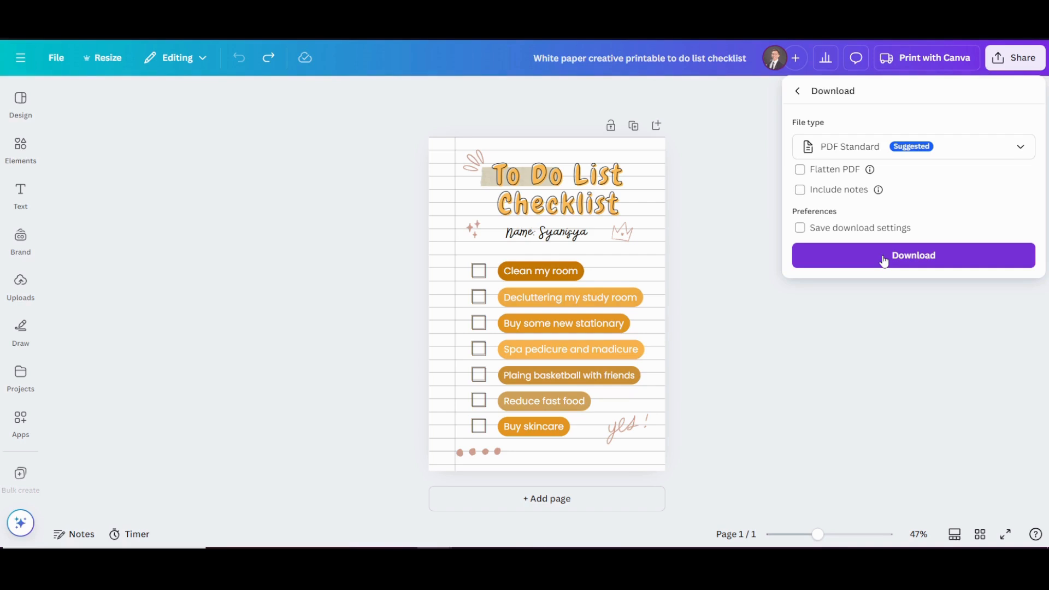
click(885, 256)
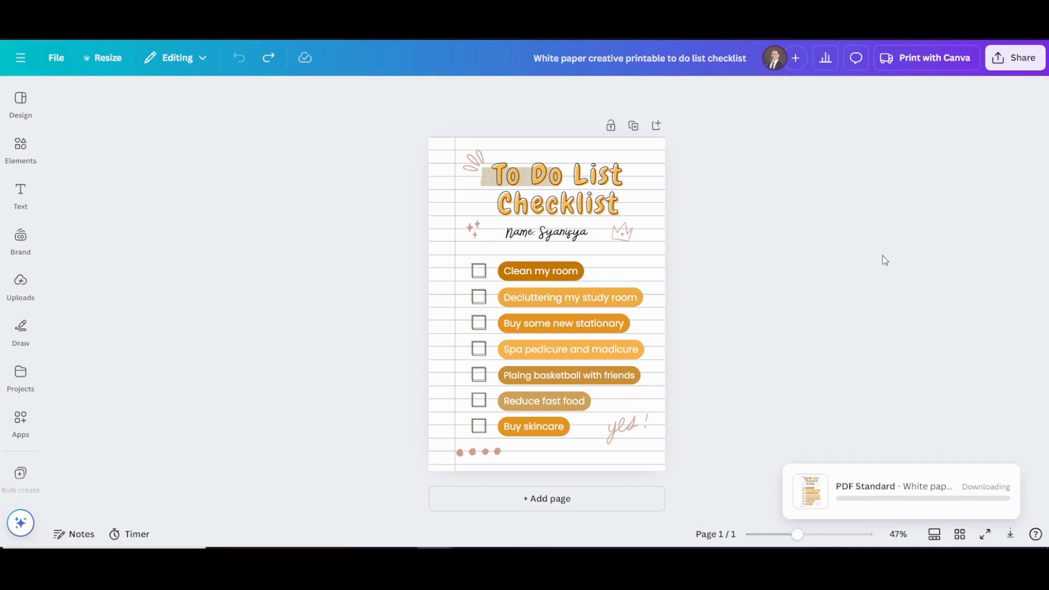
mouse_move(977, 492)
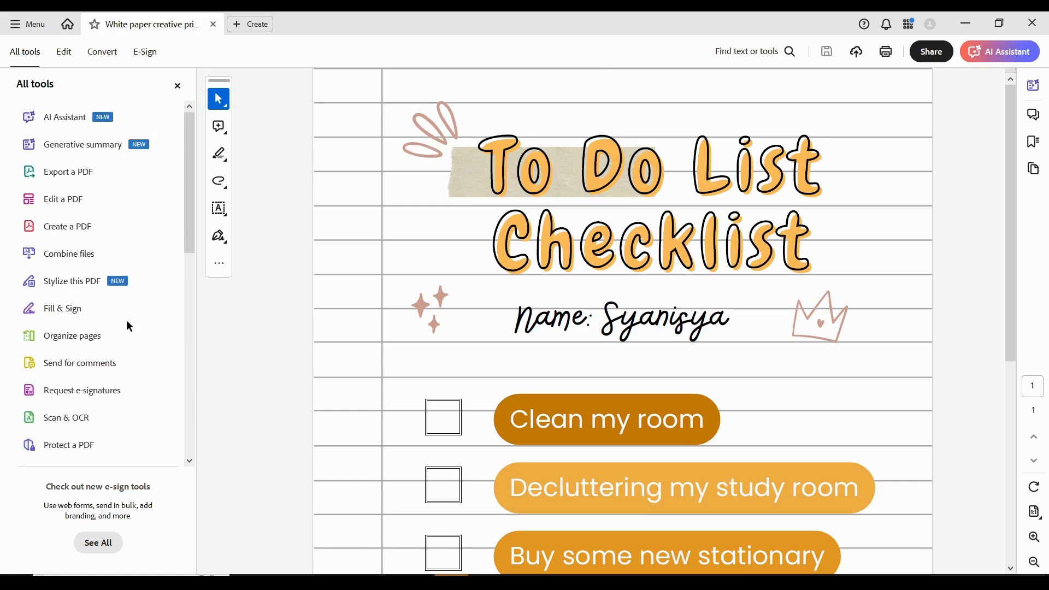
Step: Use Prepare a form to create a fillable form from the checklist PDF
scroll(down, 3)
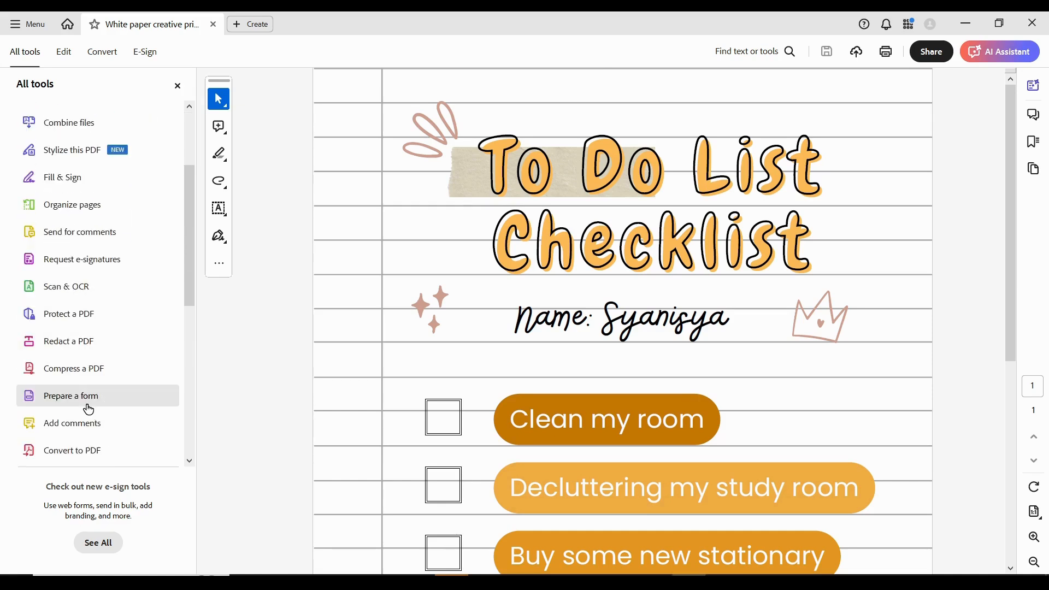
click(70, 395)
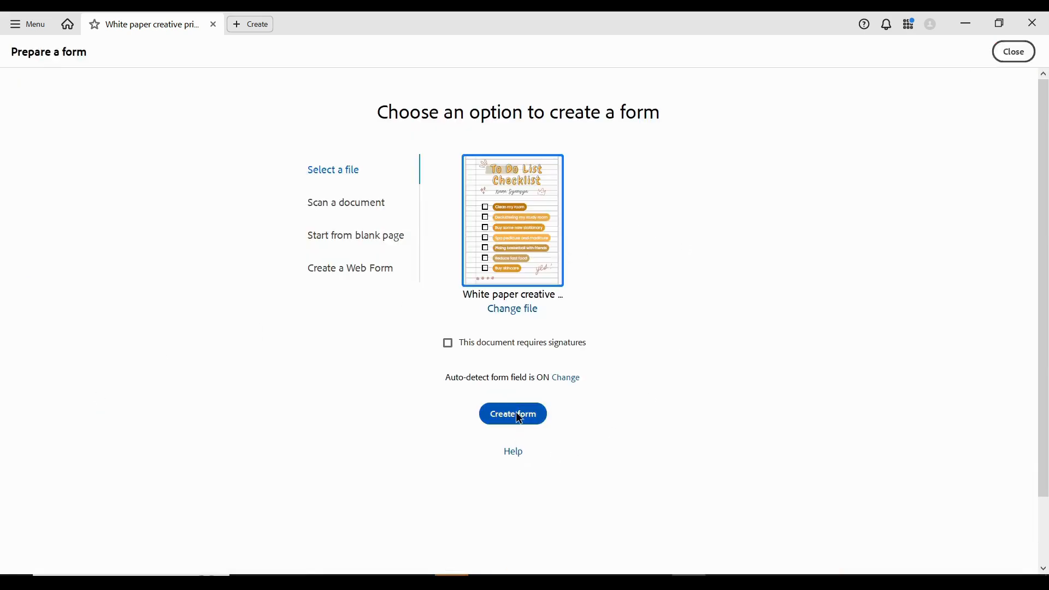
click(513, 413)
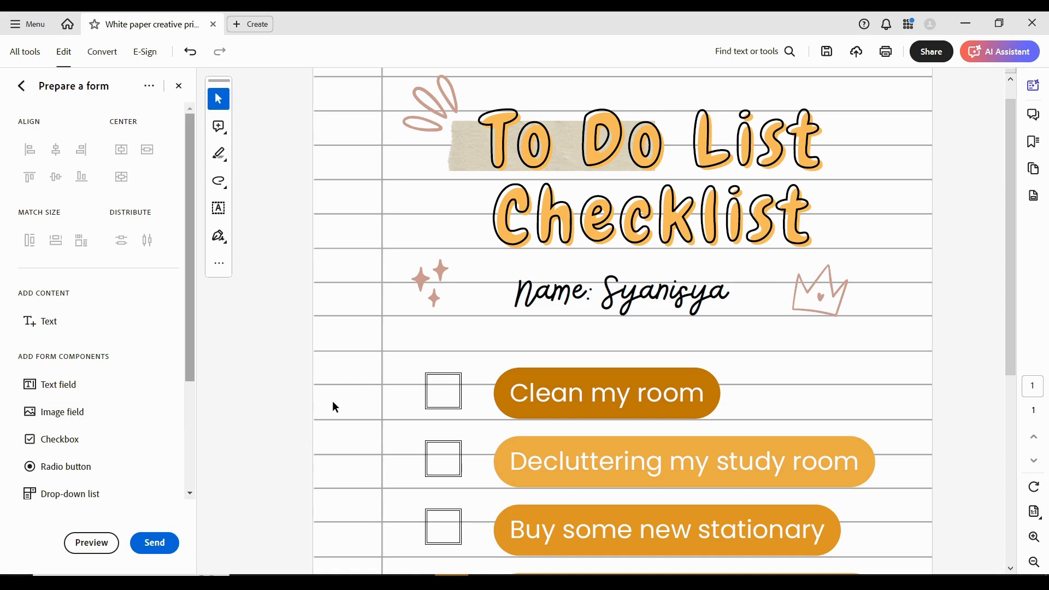
mouse_move(52, 448)
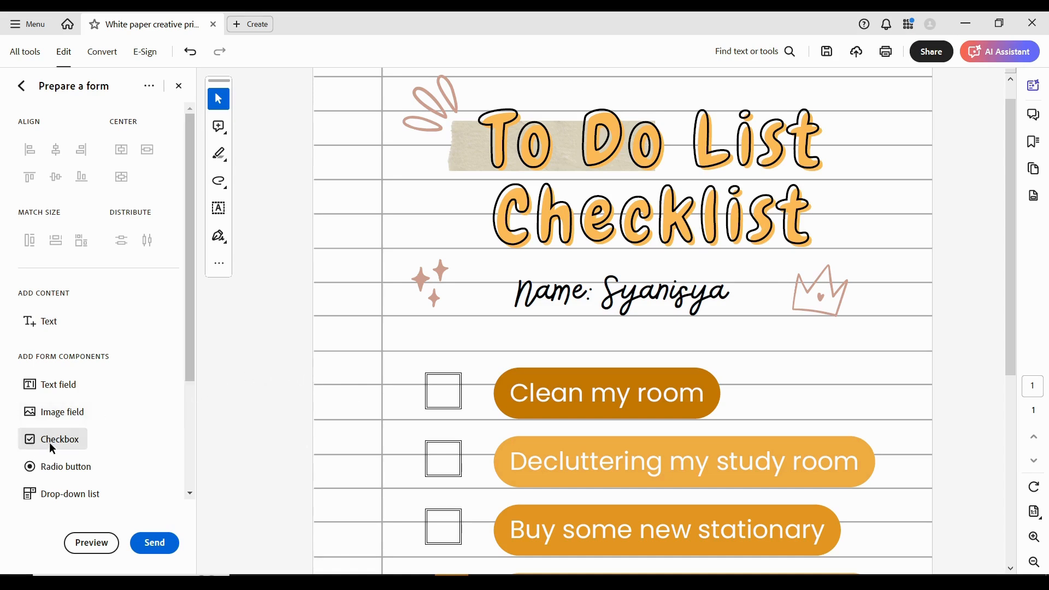
Step: Place checkbox fields over the printed boxes, including 'Buy some new stationary'
click(52, 440)
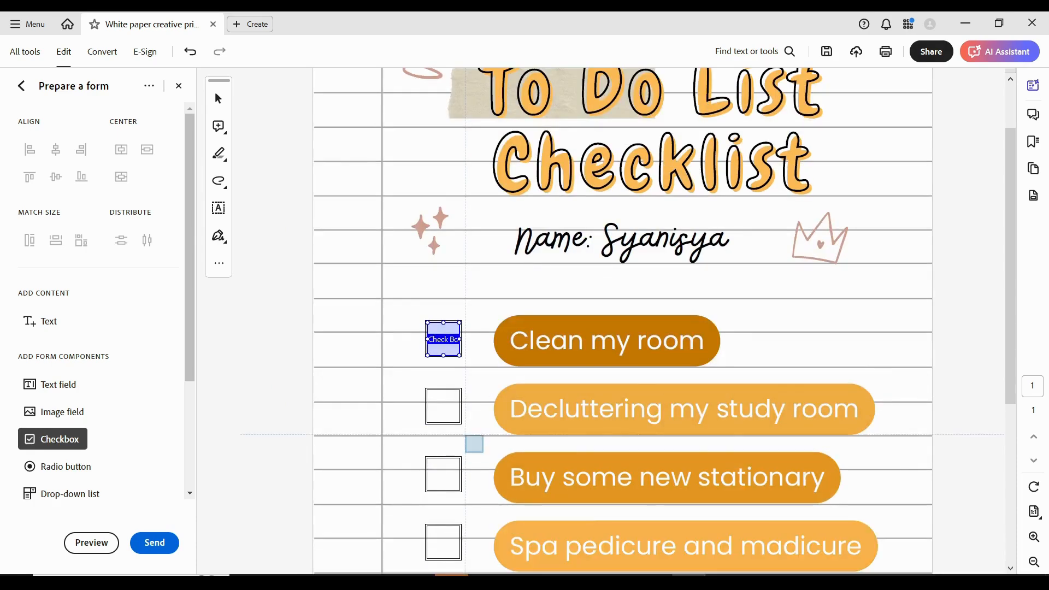
scroll(down, 3)
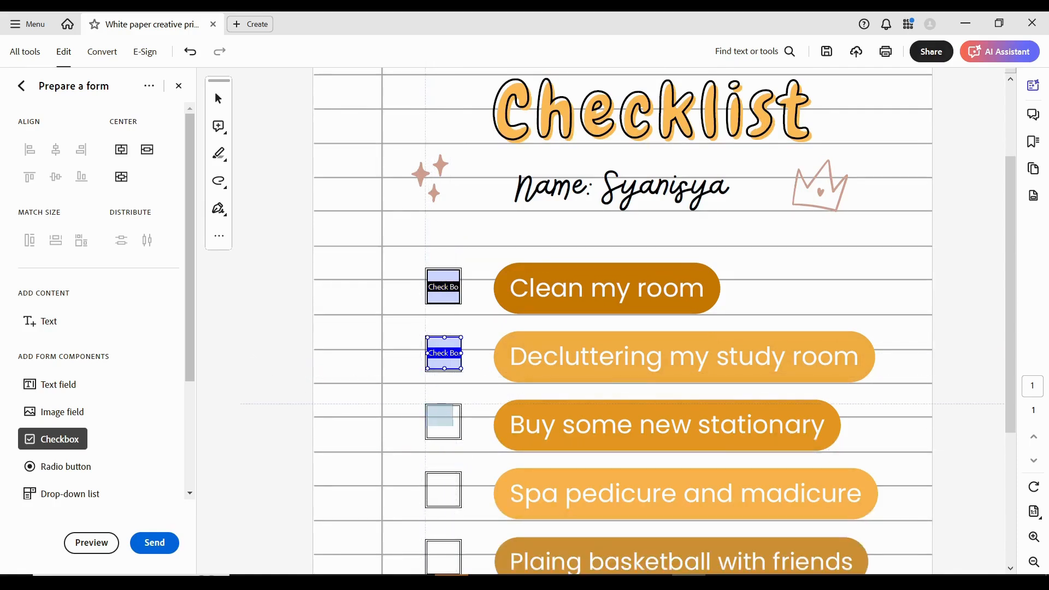
click(443, 422)
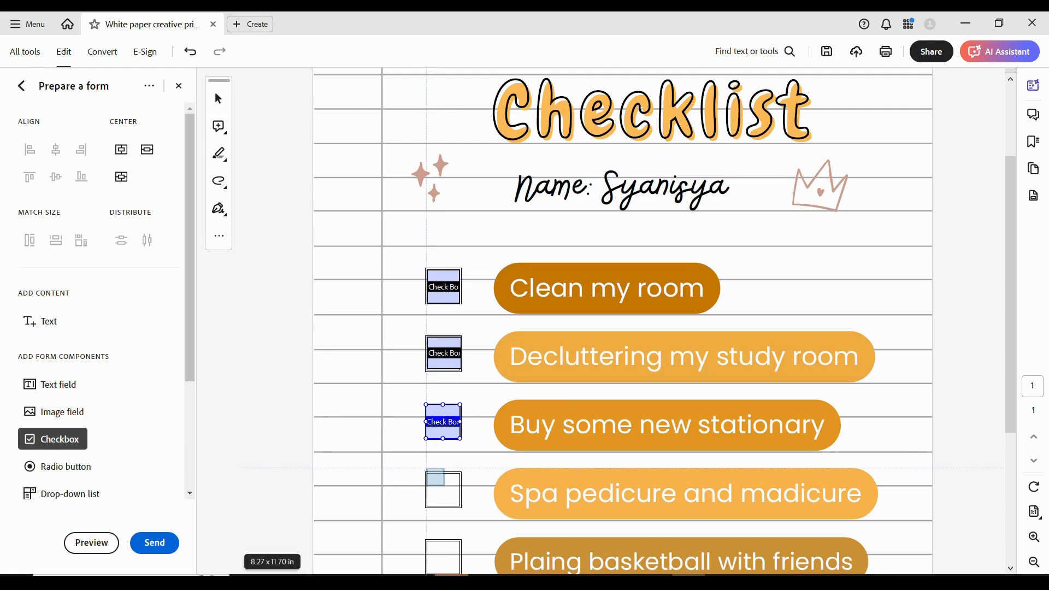
scroll(down, 3)
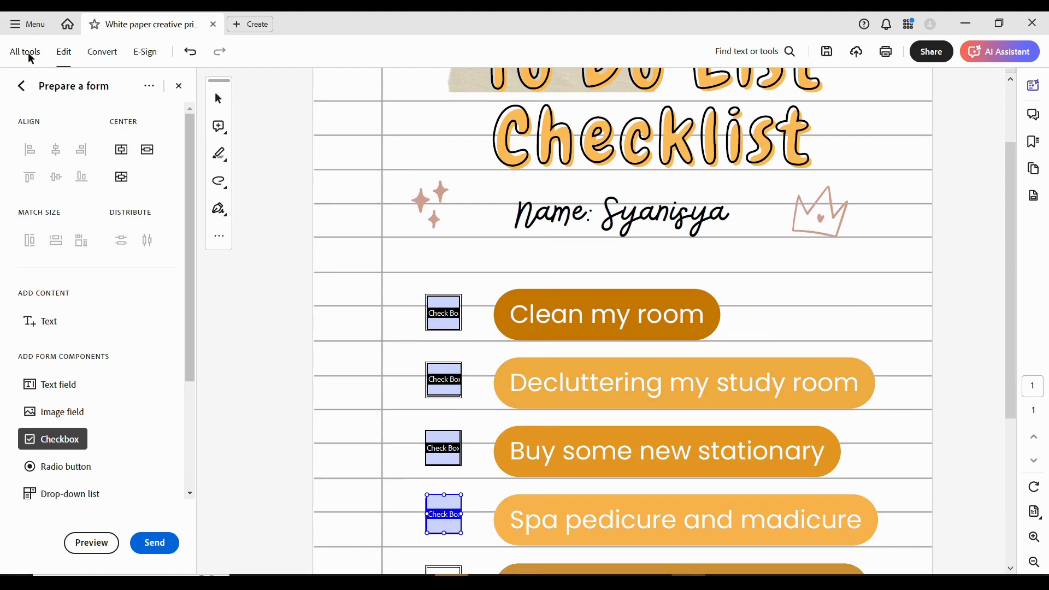
Step: Bring up a file command from the application Menu
click(28, 24)
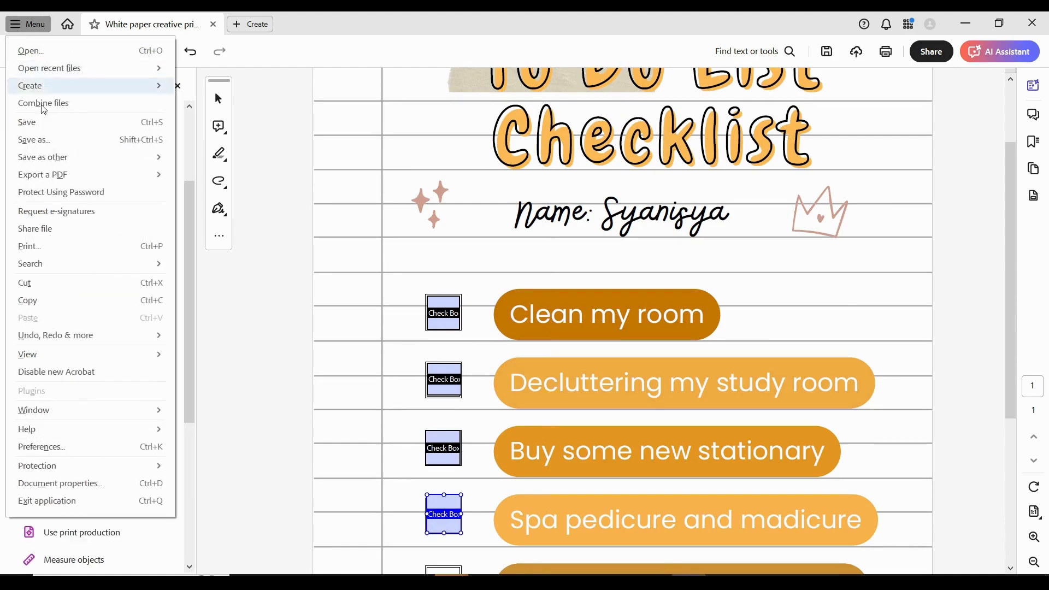
click(42, 103)
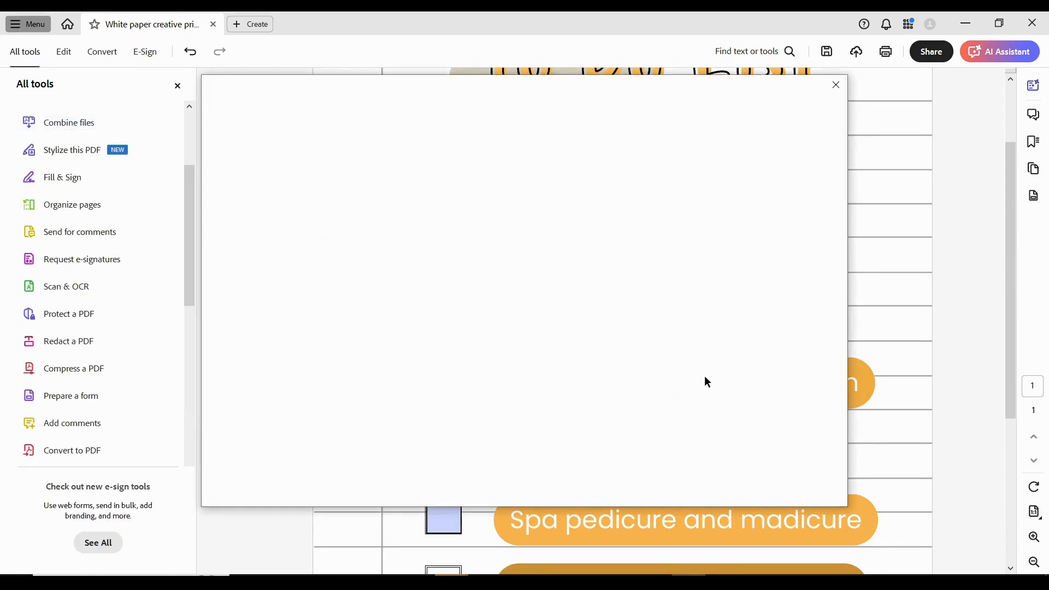